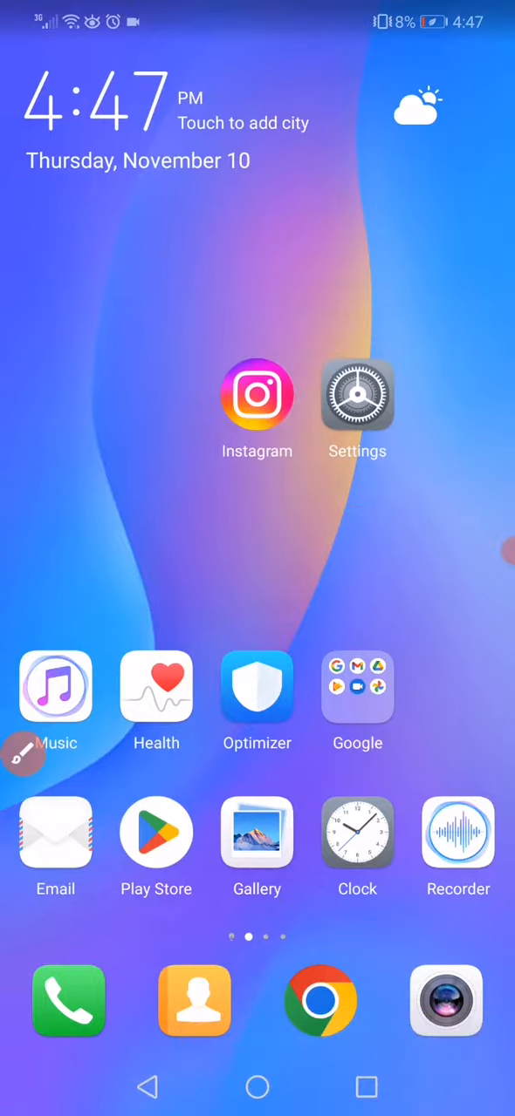
Step: Launch Settings from the home screen and scroll the list toward Apps
{"action": "left_click", "coordinate": [356, 397]}
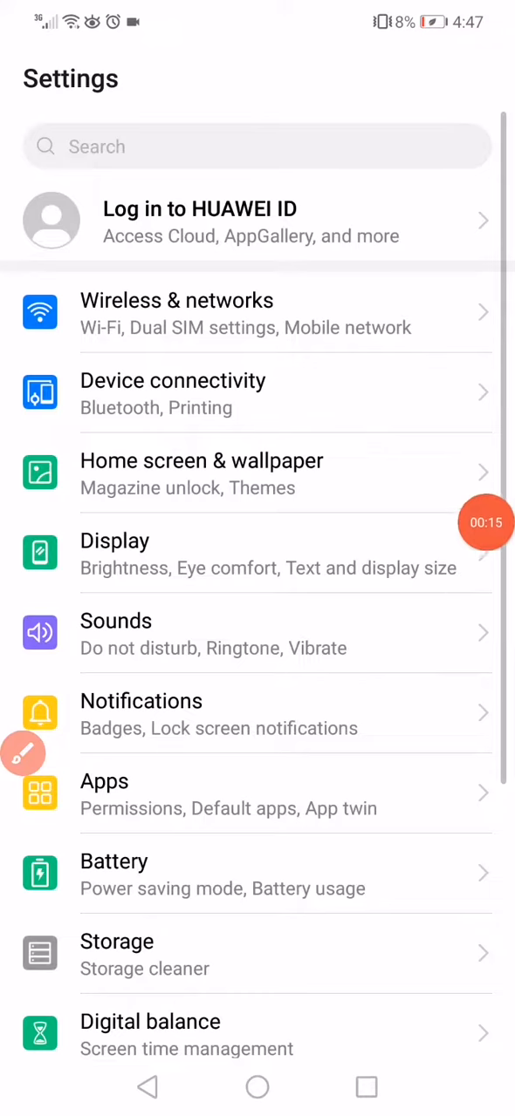
{"action": "scroll", "scroll_direction": "down", "scroll_amount": 3}
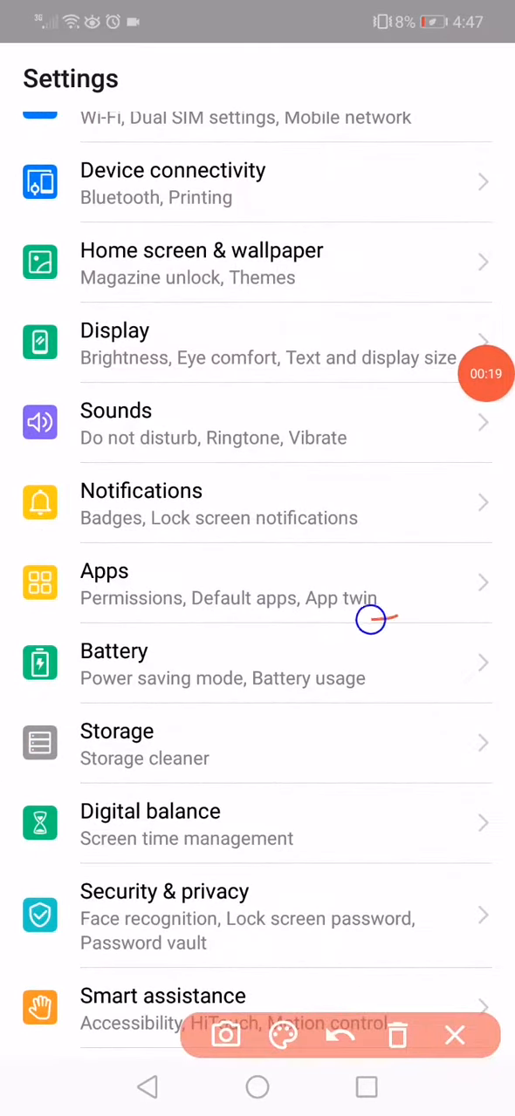
{"action": "left_click_drag", "start_coordinate": [375, 620], "coordinate": [14, 540]}
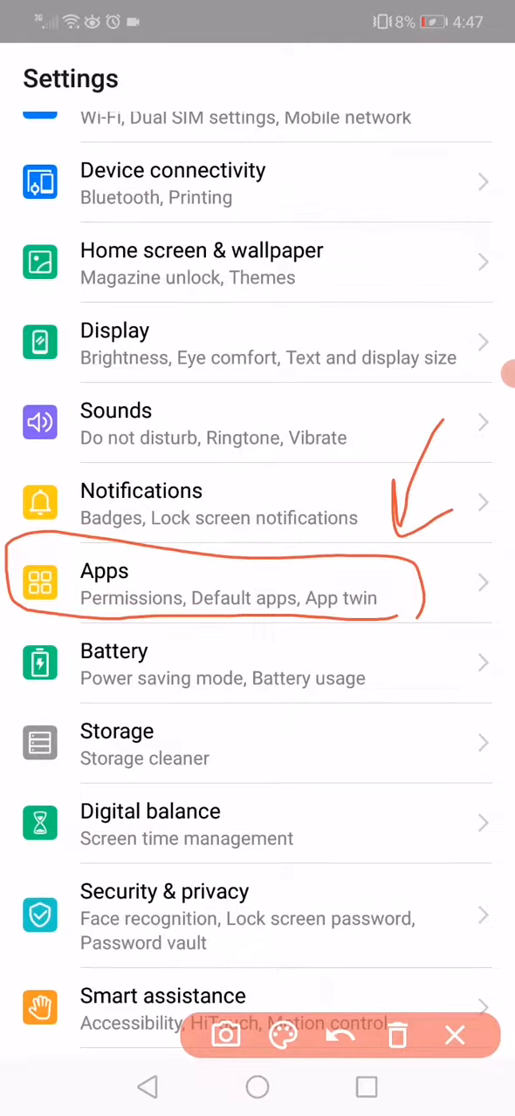
Step: Show the All apps list and scroll through the installed apps
{"action": "left_click", "coordinate": [452, 1036]}
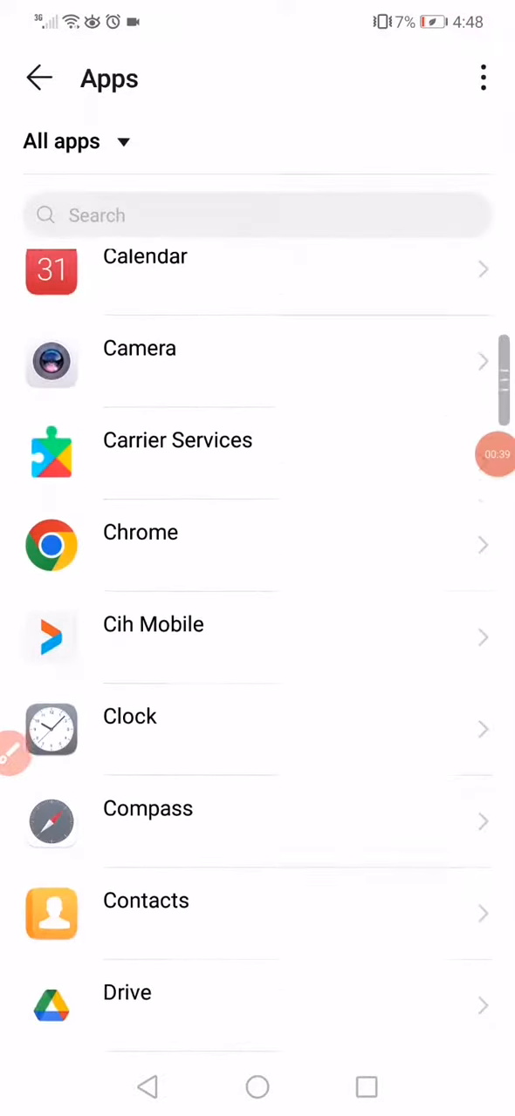
{"action": "scroll", "scroll_direction": "down", "scroll_amount": 3}
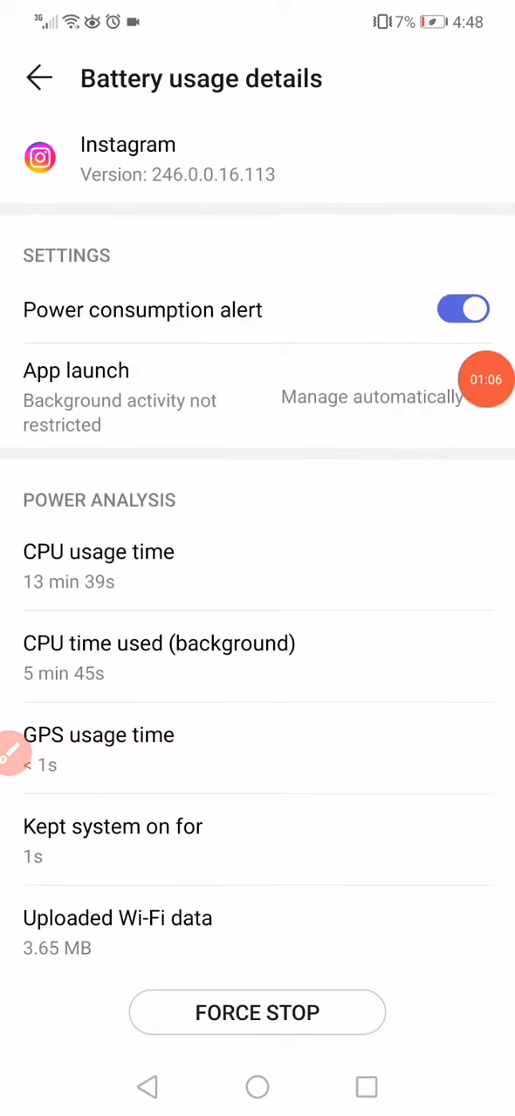
Step: Return to Instagram's App info and view its Storage breakdown (706 MB total, 583 MB data, 67.11 MB cache)
{"action": "left_click", "coordinate": [39, 77]}
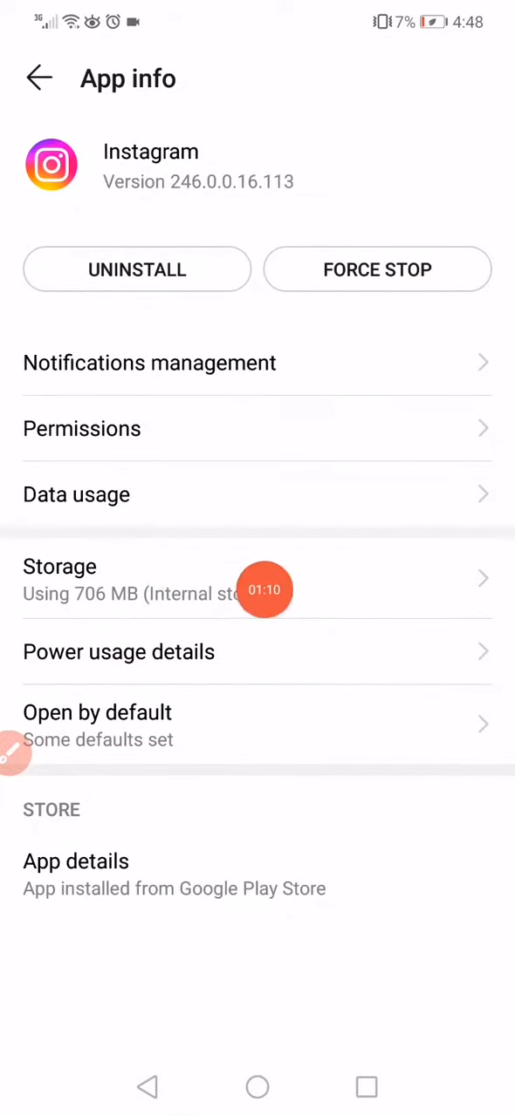
{"action": "left_click", "coordinate": [59, 567]}
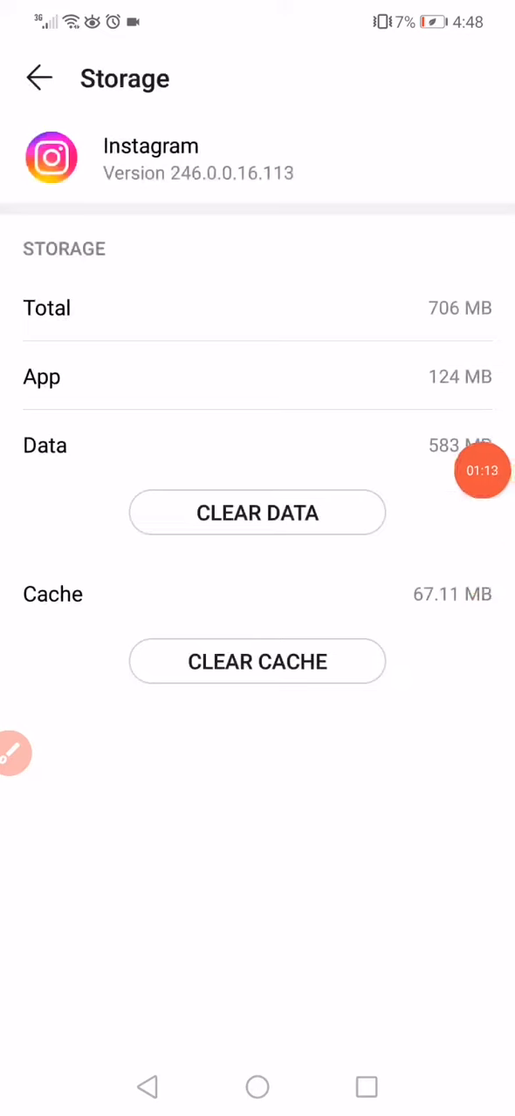